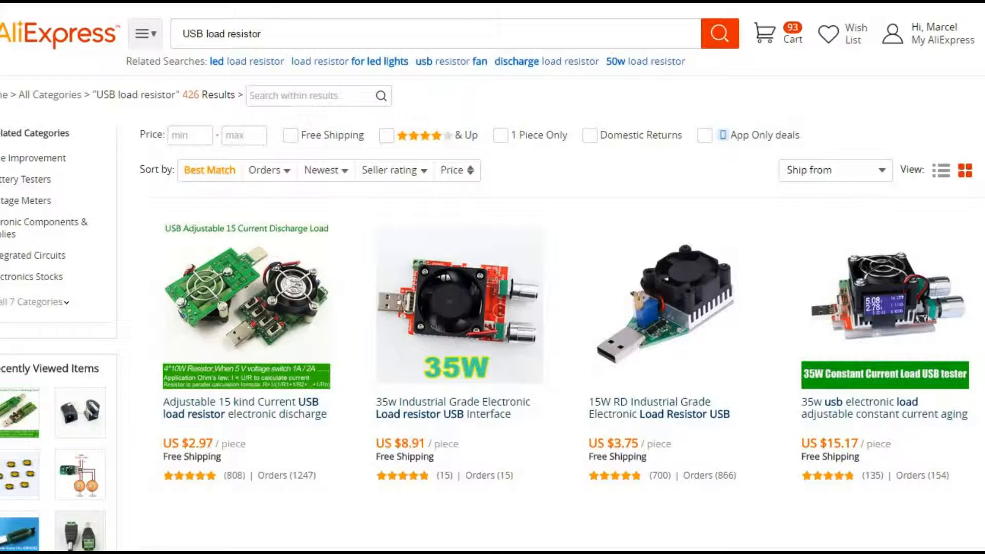
pyautogui.scroll(-3)
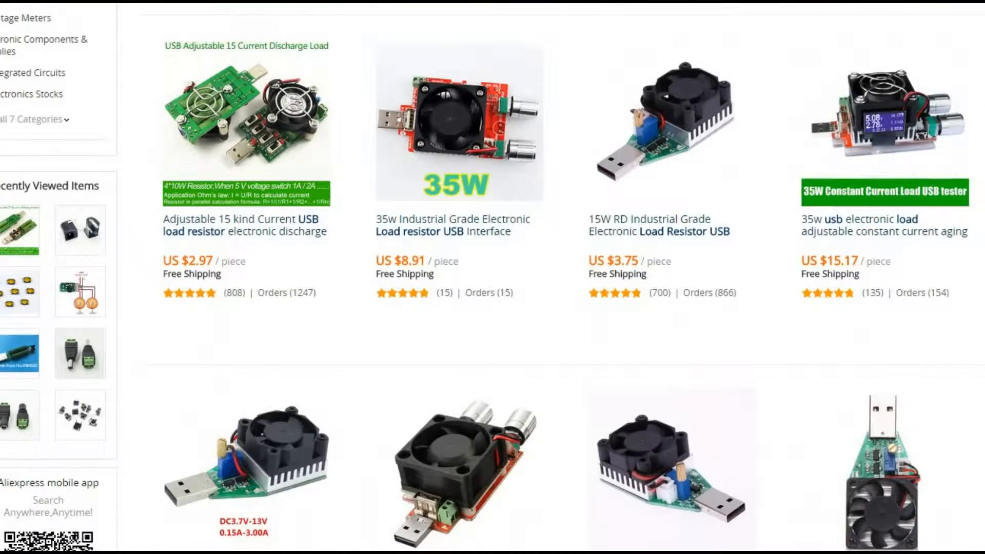